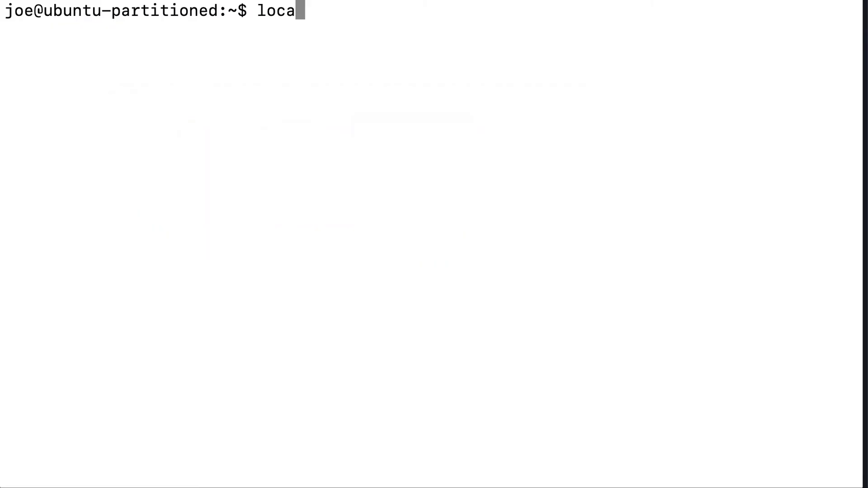
Run locate passwd, list the home directory, then locate foo.txt at /home/joe/foo.txt.
{"action": "type", "text": "te"}
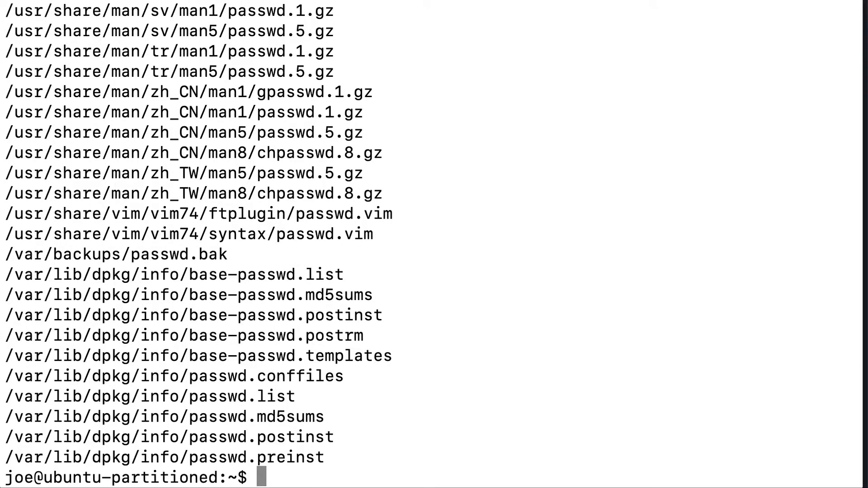
{"action": "type", "text": "ls"}
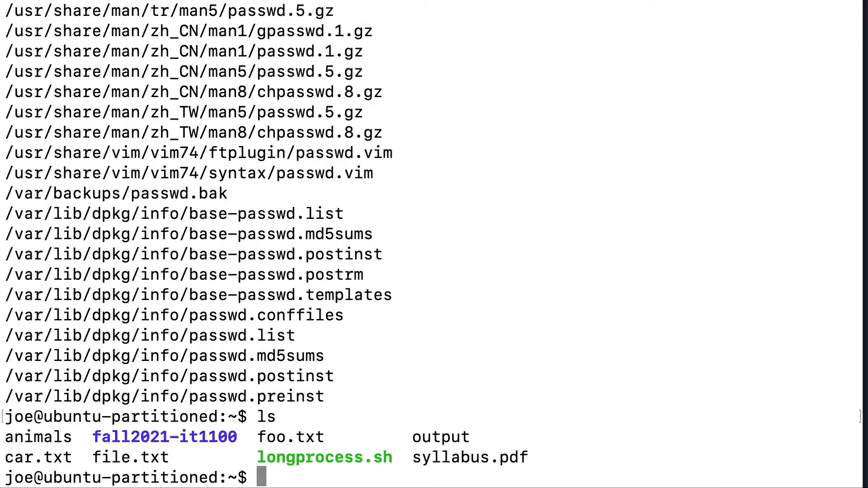
{"action": "type", "text": "locate foo.tx"}
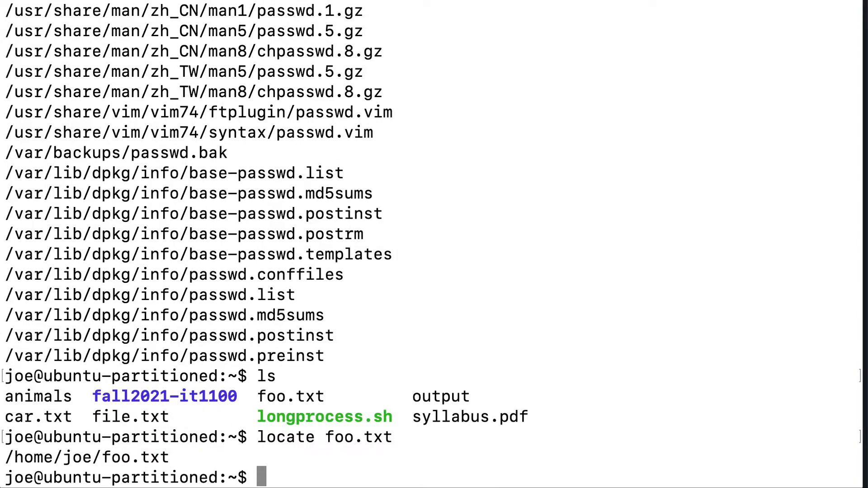
Create an empty sample.txt with touch and confirm locate does not yet find it.
{"action": "type", "text": "touch"}
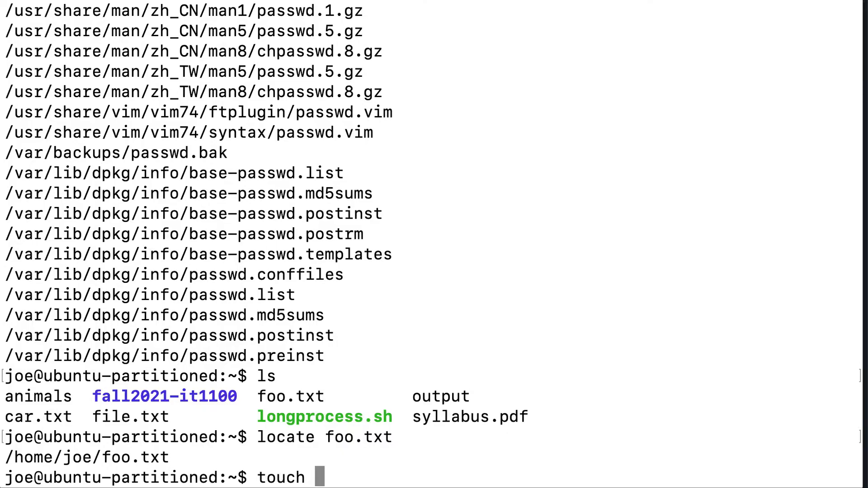
{"action": "type", "text": "sample.txt"}
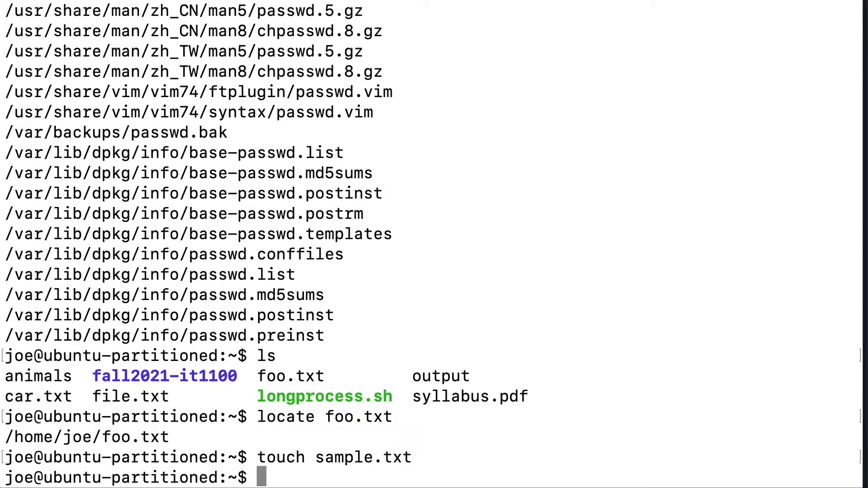
{"action": "type", "text": "locate f"}
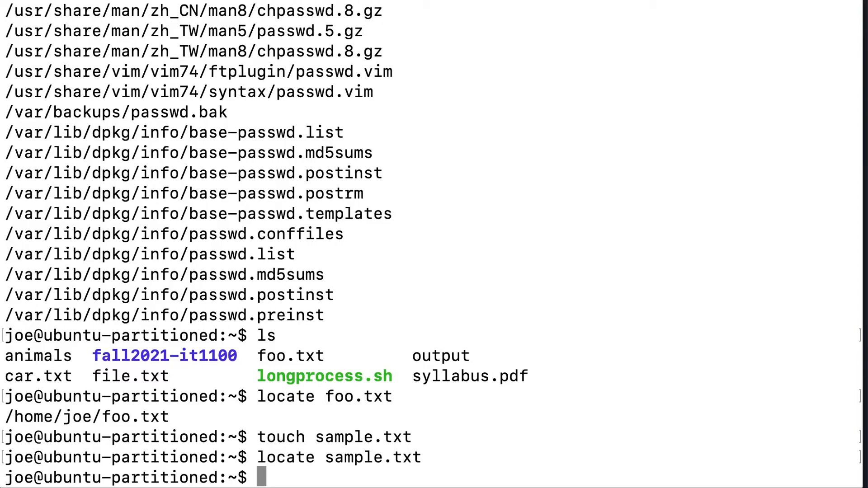
Refresh the index with sudo updatedb so locate sample.txt returns /home/joe/sample.txt.
{"action": "type", "text": "sudo upd"}
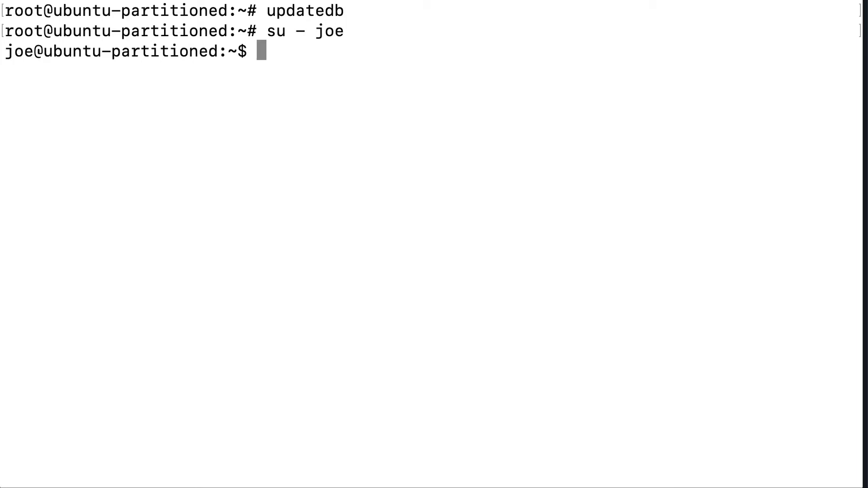
{"action": "type", "text": "locate sample.txt"}
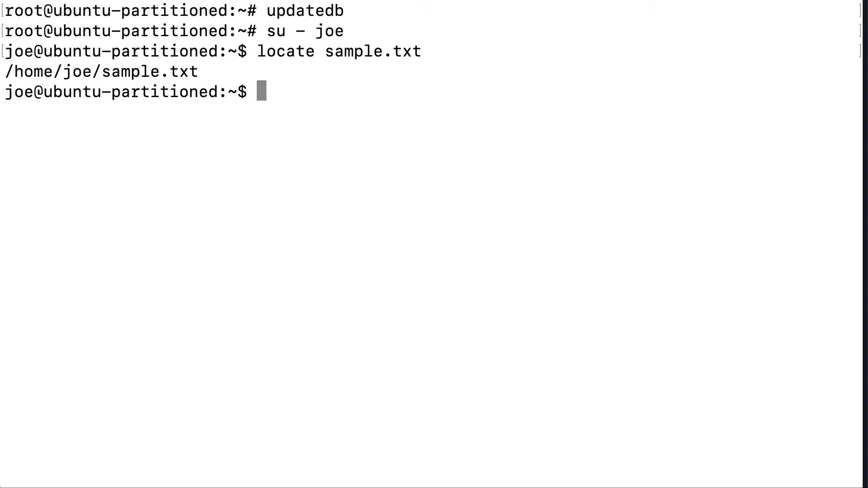
{"action": "double_click", "coordinate": [304, 10]}
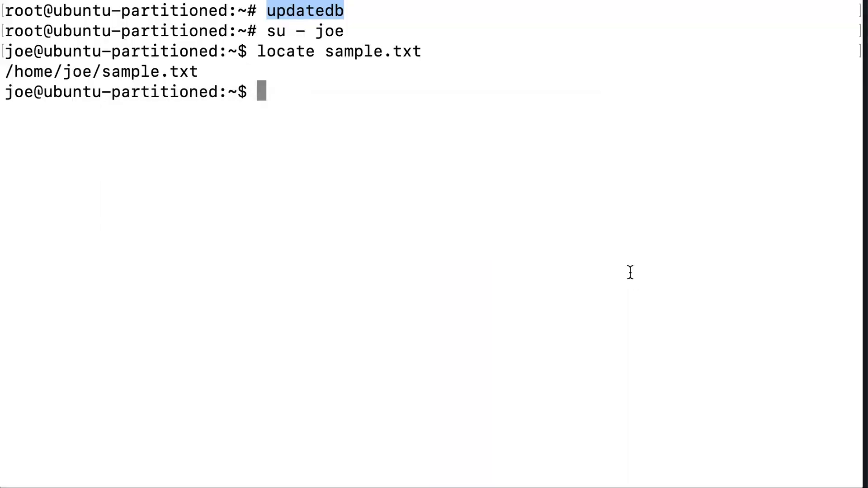
List every regular file under /etc with find /etc -type f.
{"action": "type", "text": "find"}
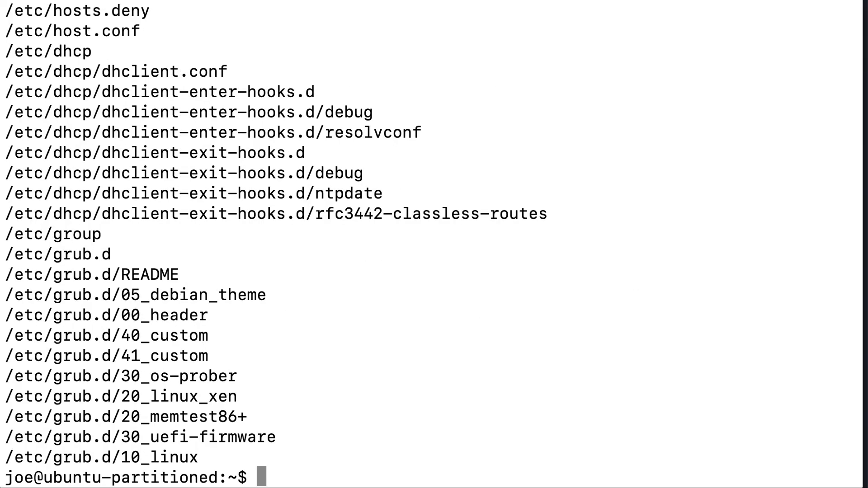
{"action": "type", "text": "find /etc"}
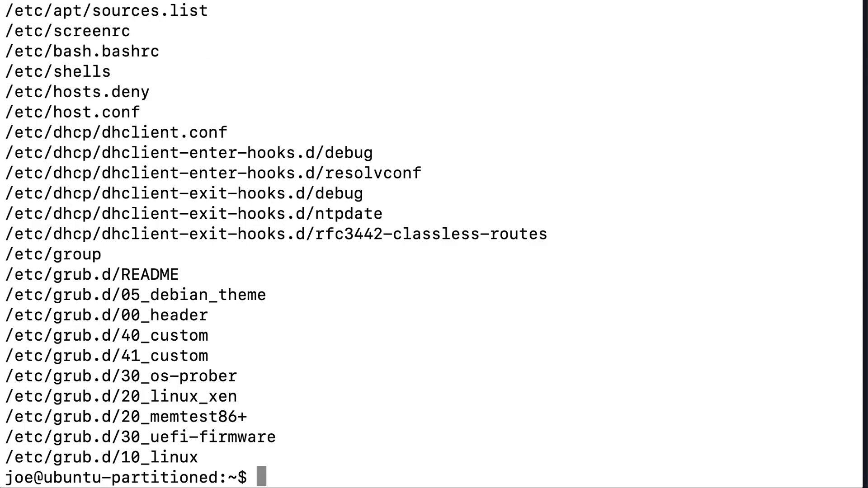
{"action": "type", "text": "find /etc -type f"}
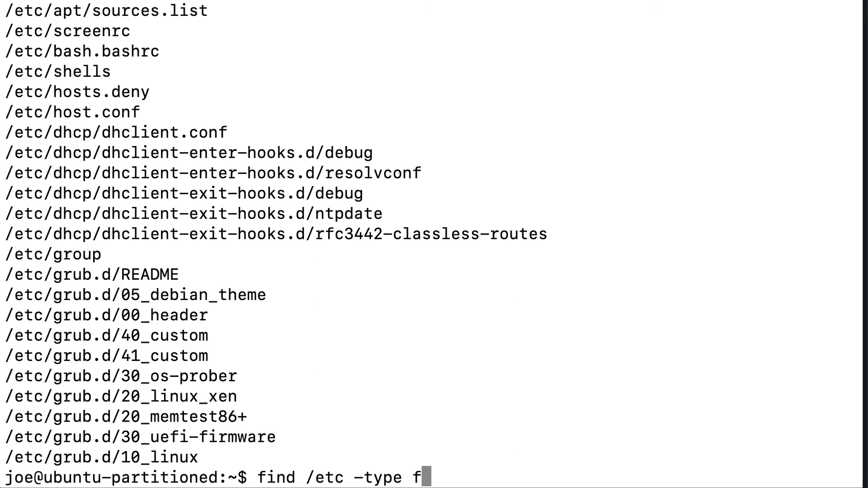
Pipe the find results into xargs grep joe and review the passwd, fstab and group matches.
{"action": "type", "text": "|"}
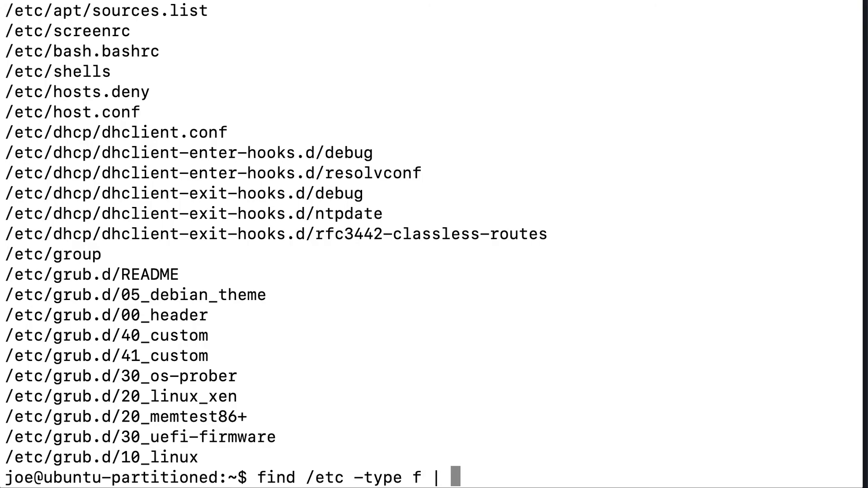
{"action": "type", "text": "xargs gre"}
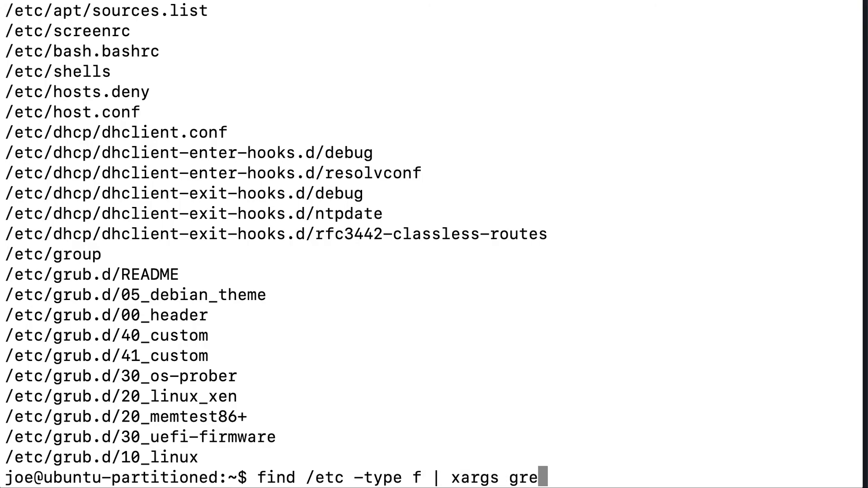
{"action": "type", "text": "p"}
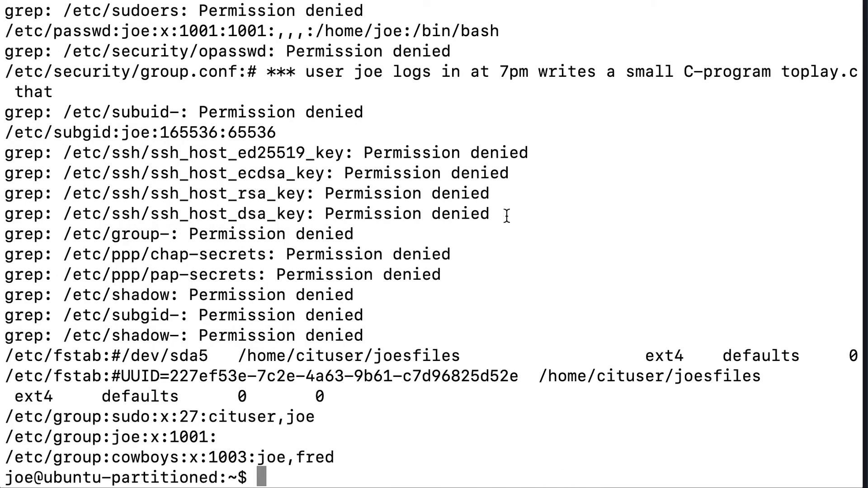
{"action": "type", "text": "find /etc -type f | xargs grep joe"}
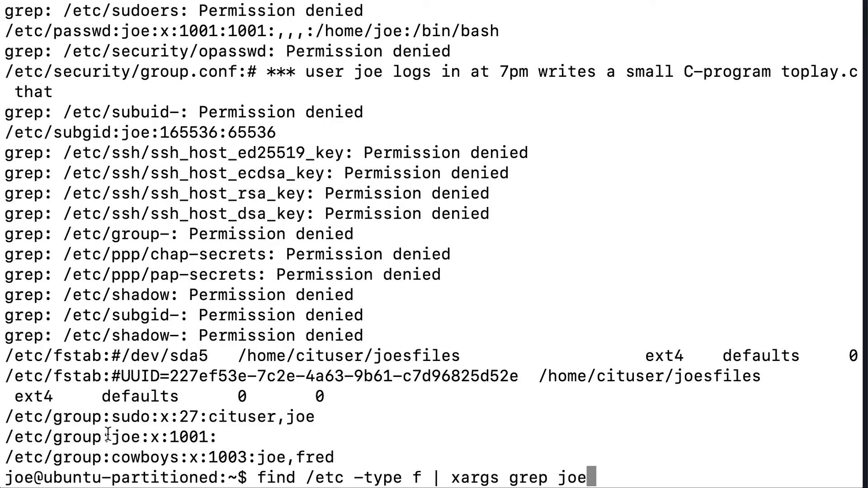
{"action": "scroll", "scroll_direction": "down", "scroll_amount": 3}
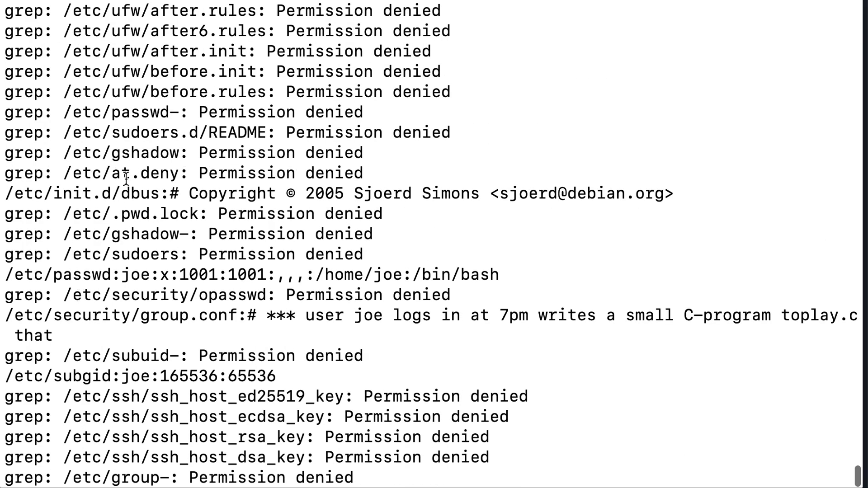
{"action": "double_click", "coordinate": [82, 275]}
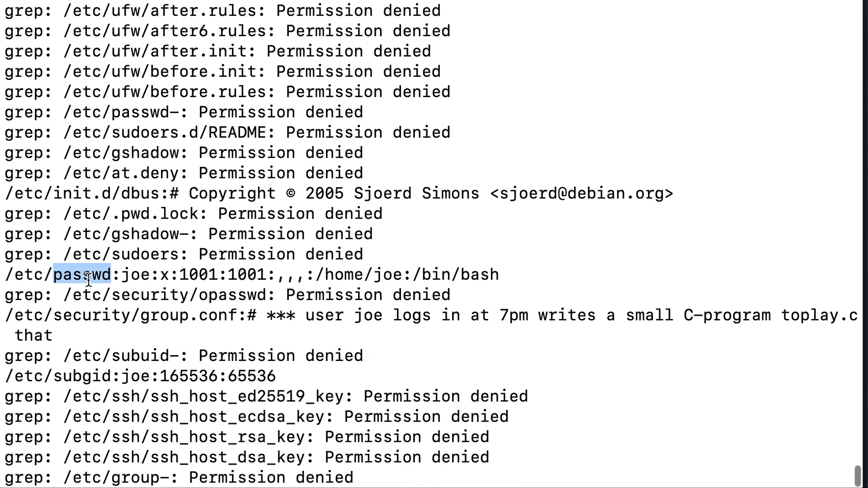
{"action": "scroll", "scroll_direction": "down", "scroll_amount": 3}
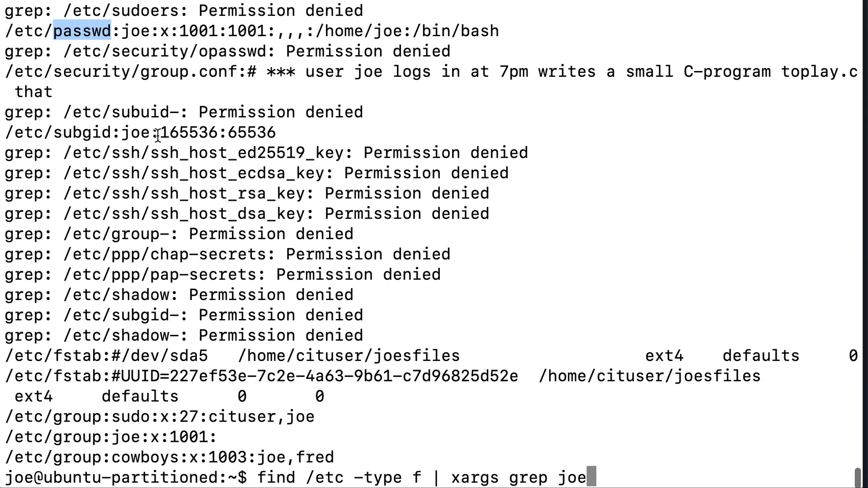